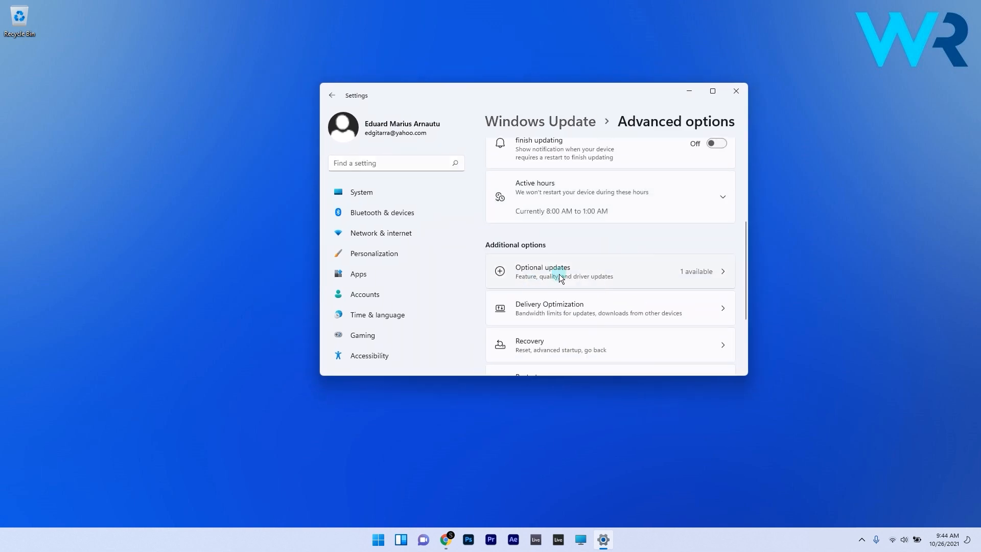
{"action": "left_click", "coordinate": [736, 91]}
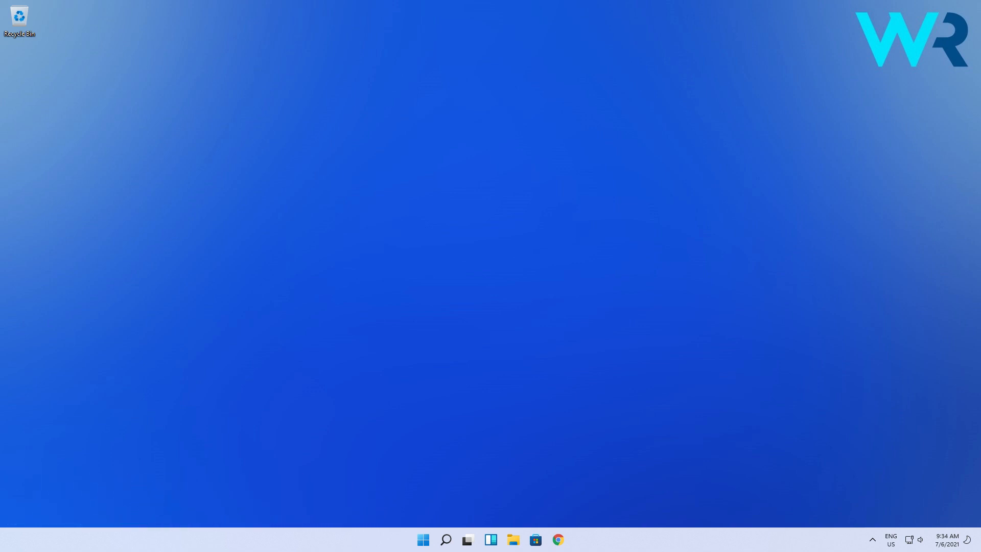